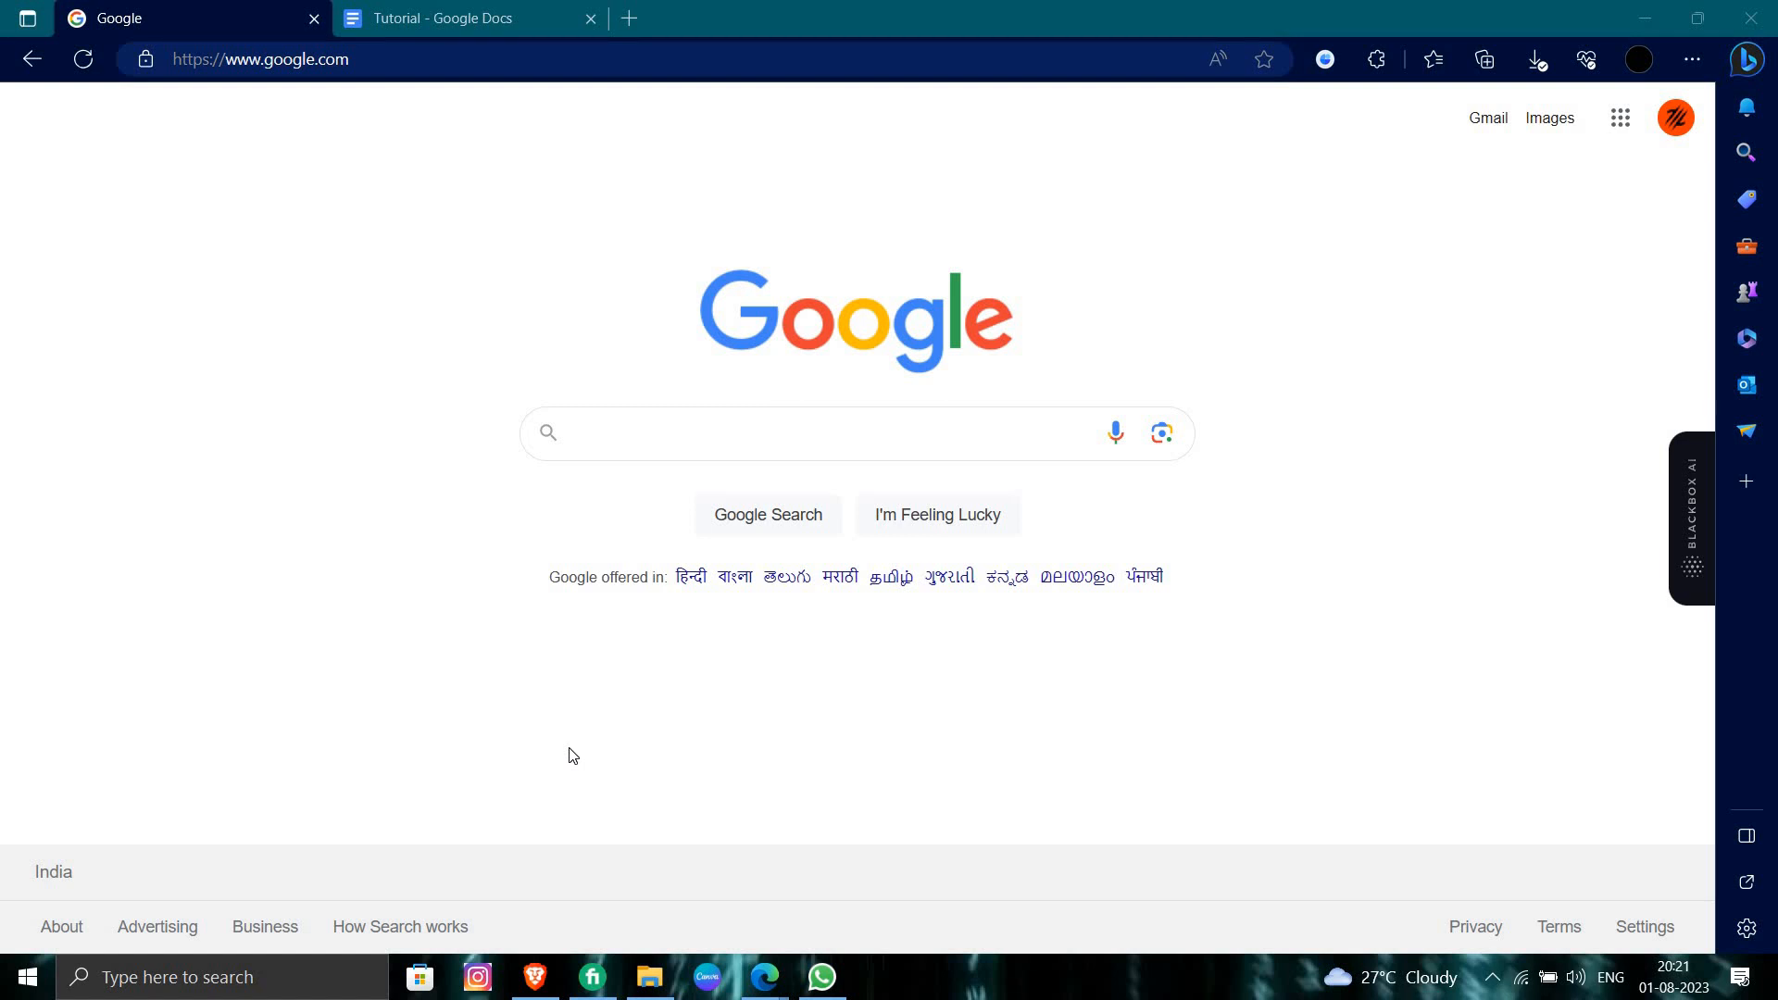
- Search Google for 'blooket'
{"action": "left_click", "coordinate": [702, 436]}
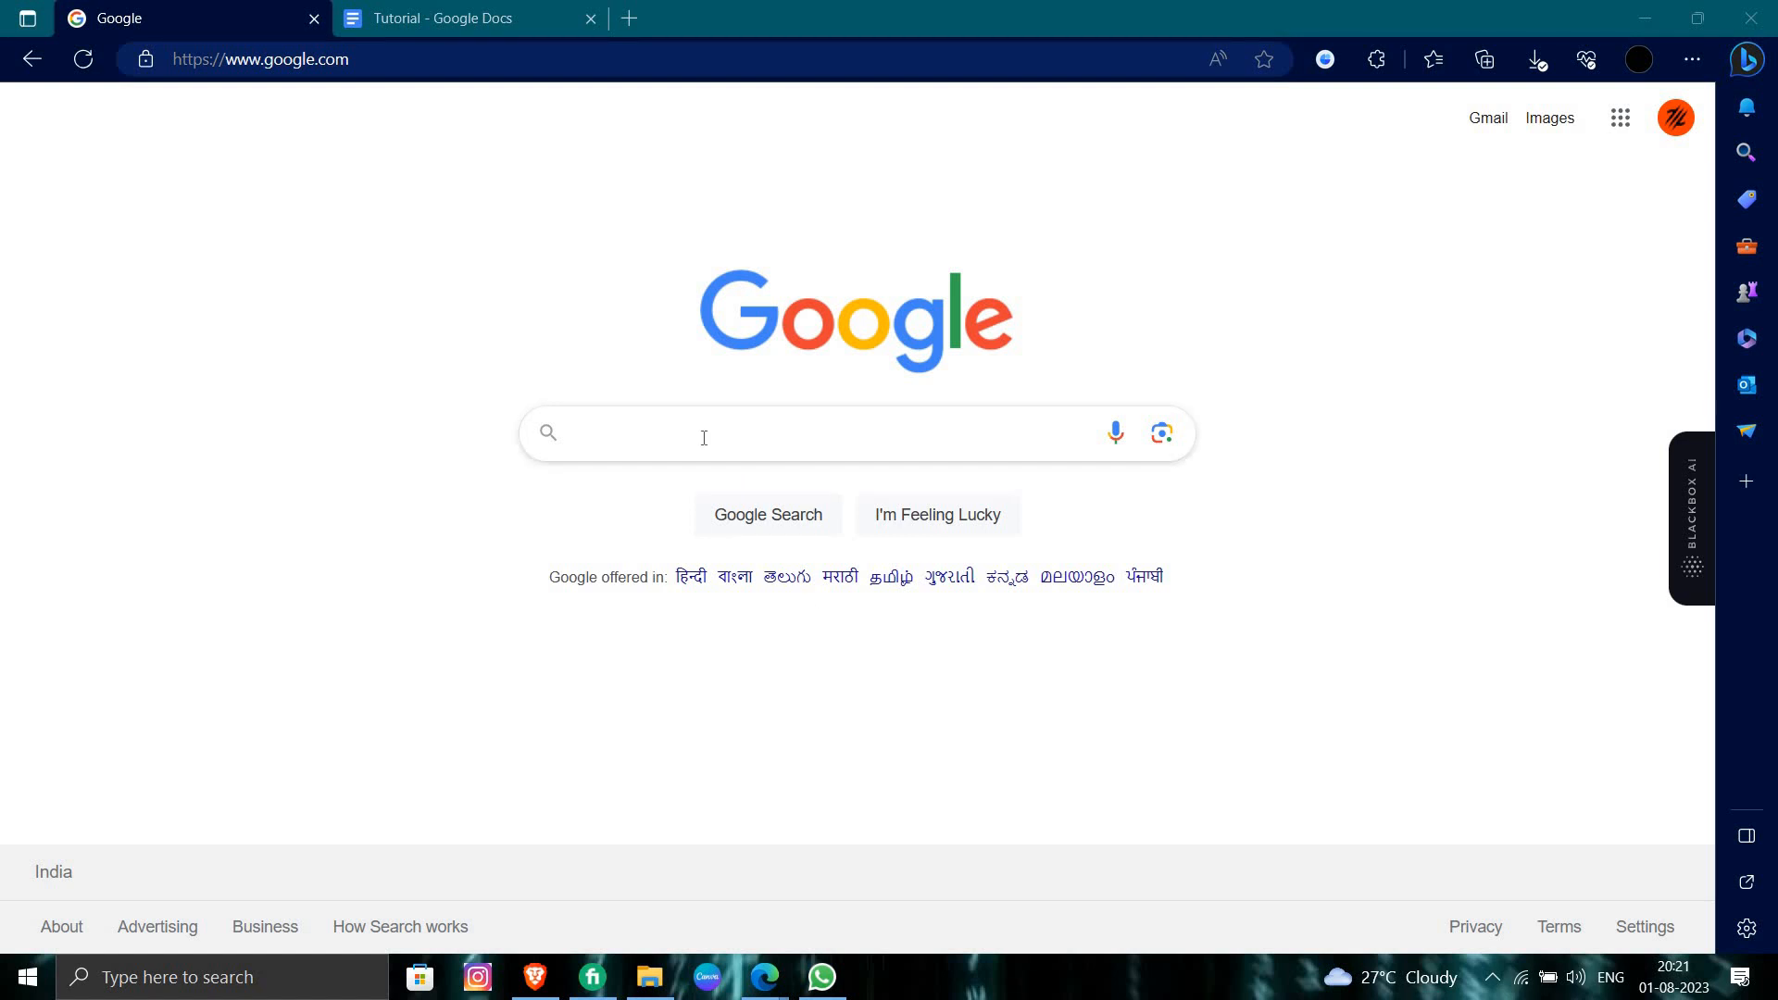
{"action": "type", "text": "blooket"}
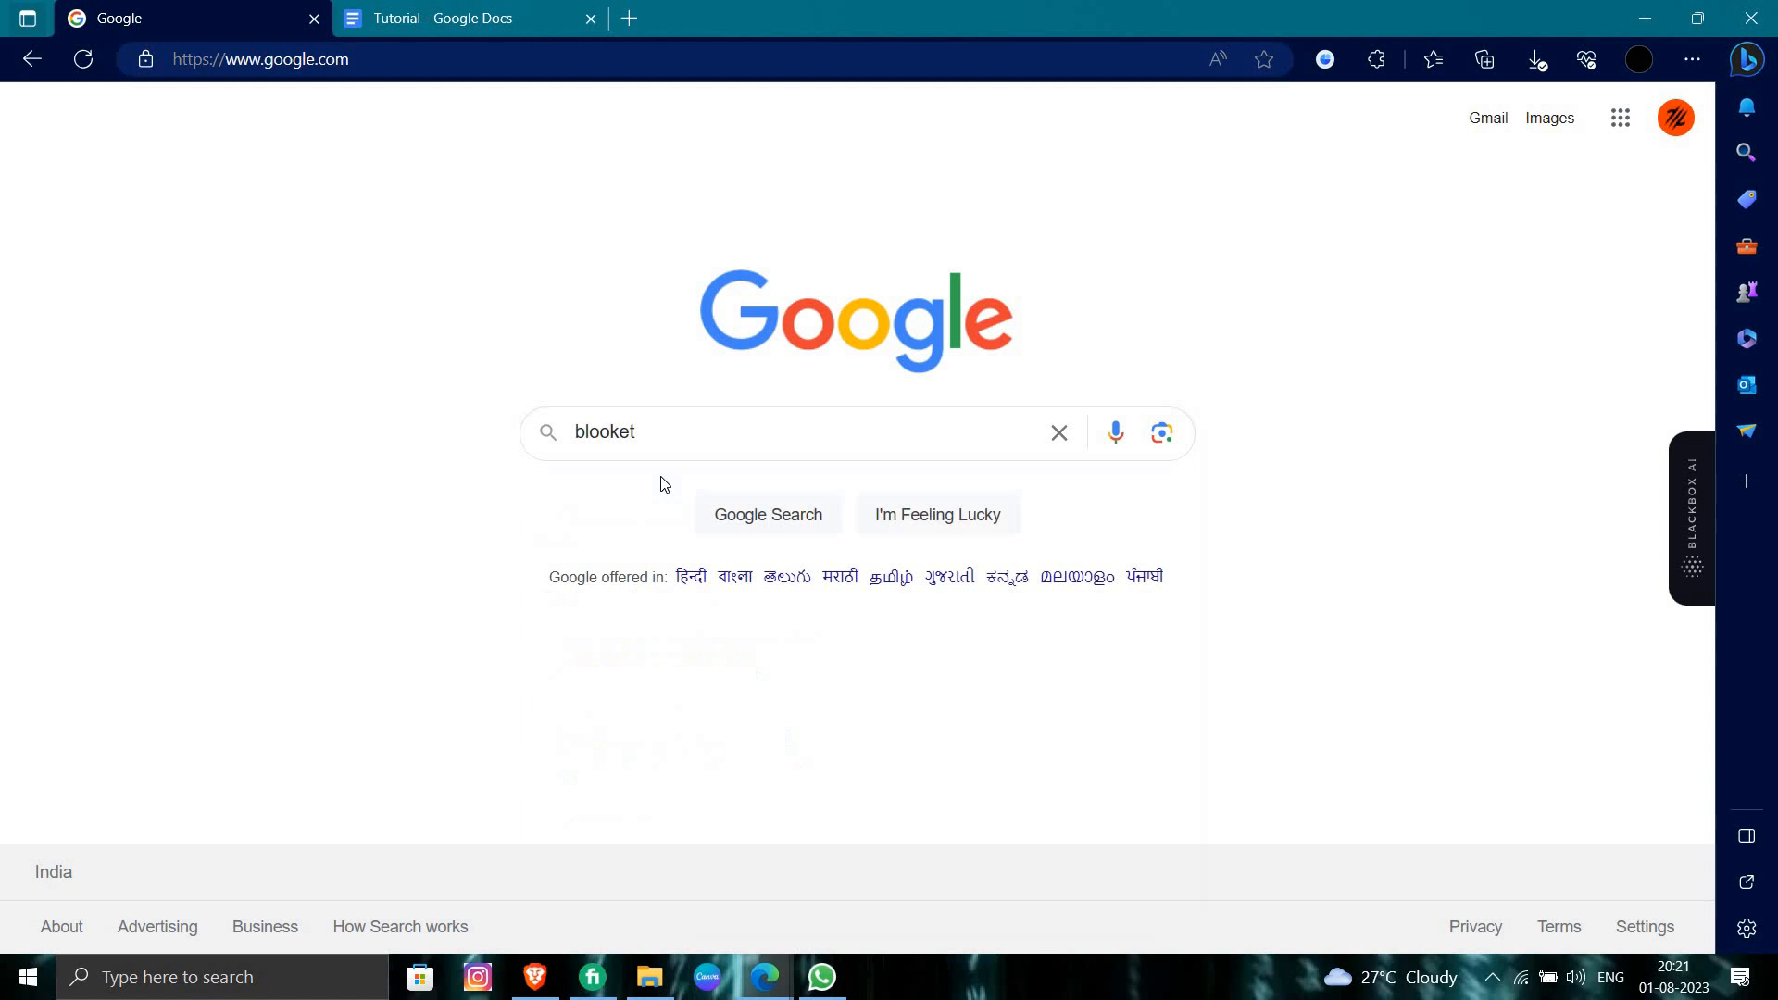
{"action": "left_click", "coordinate": [767, 514]}
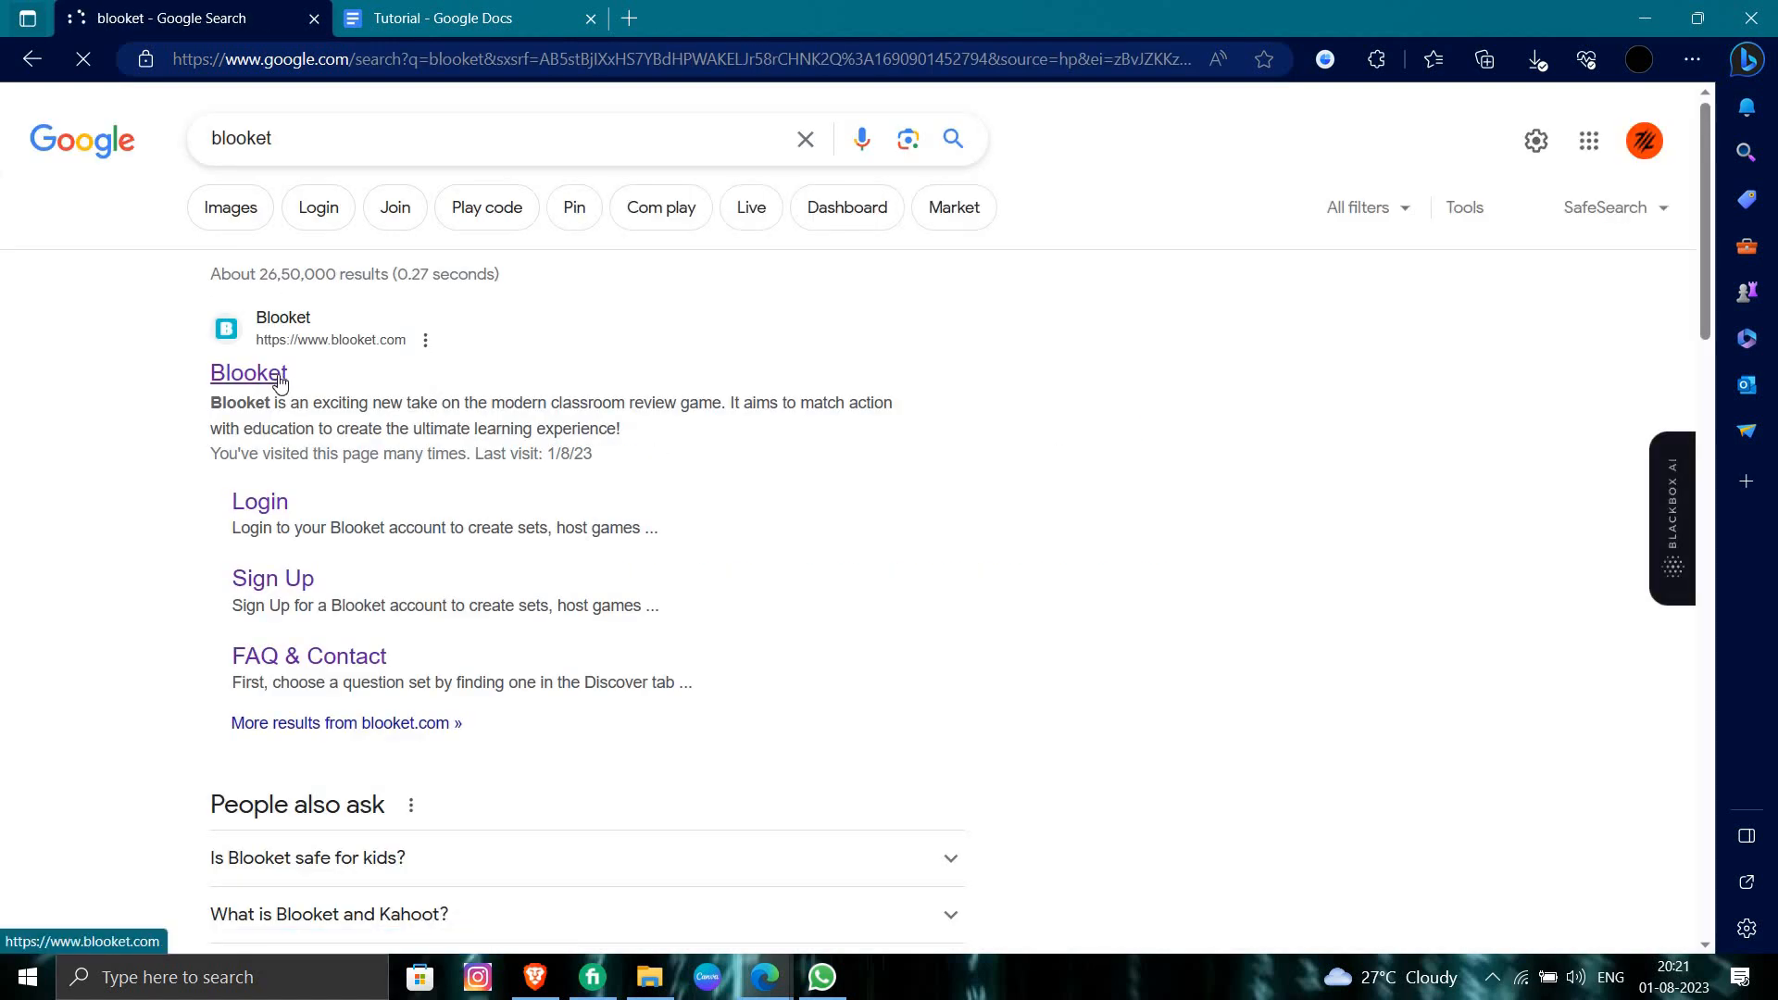
- Open the Blooket site, log out of the signed-in account, and return to Sign Up
{"action": "left_click", "coordinate": [247, 374]}
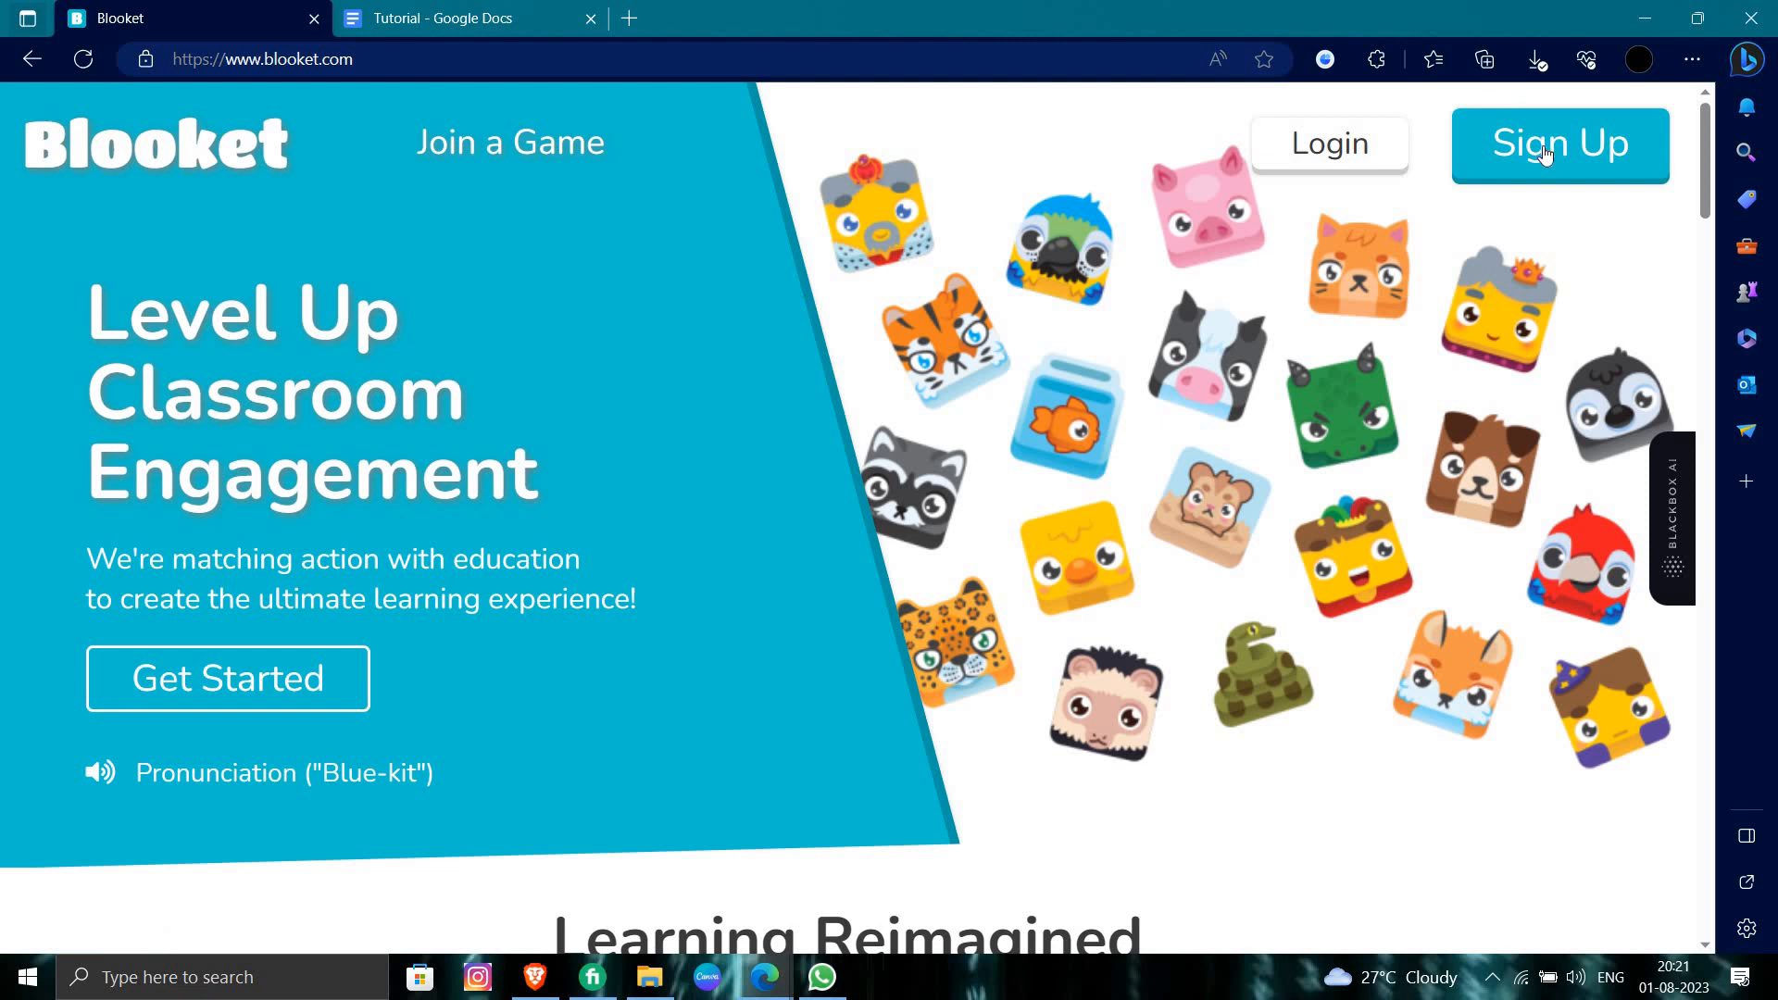
{"action": "left_click", "coordinate": [1560, 145]}
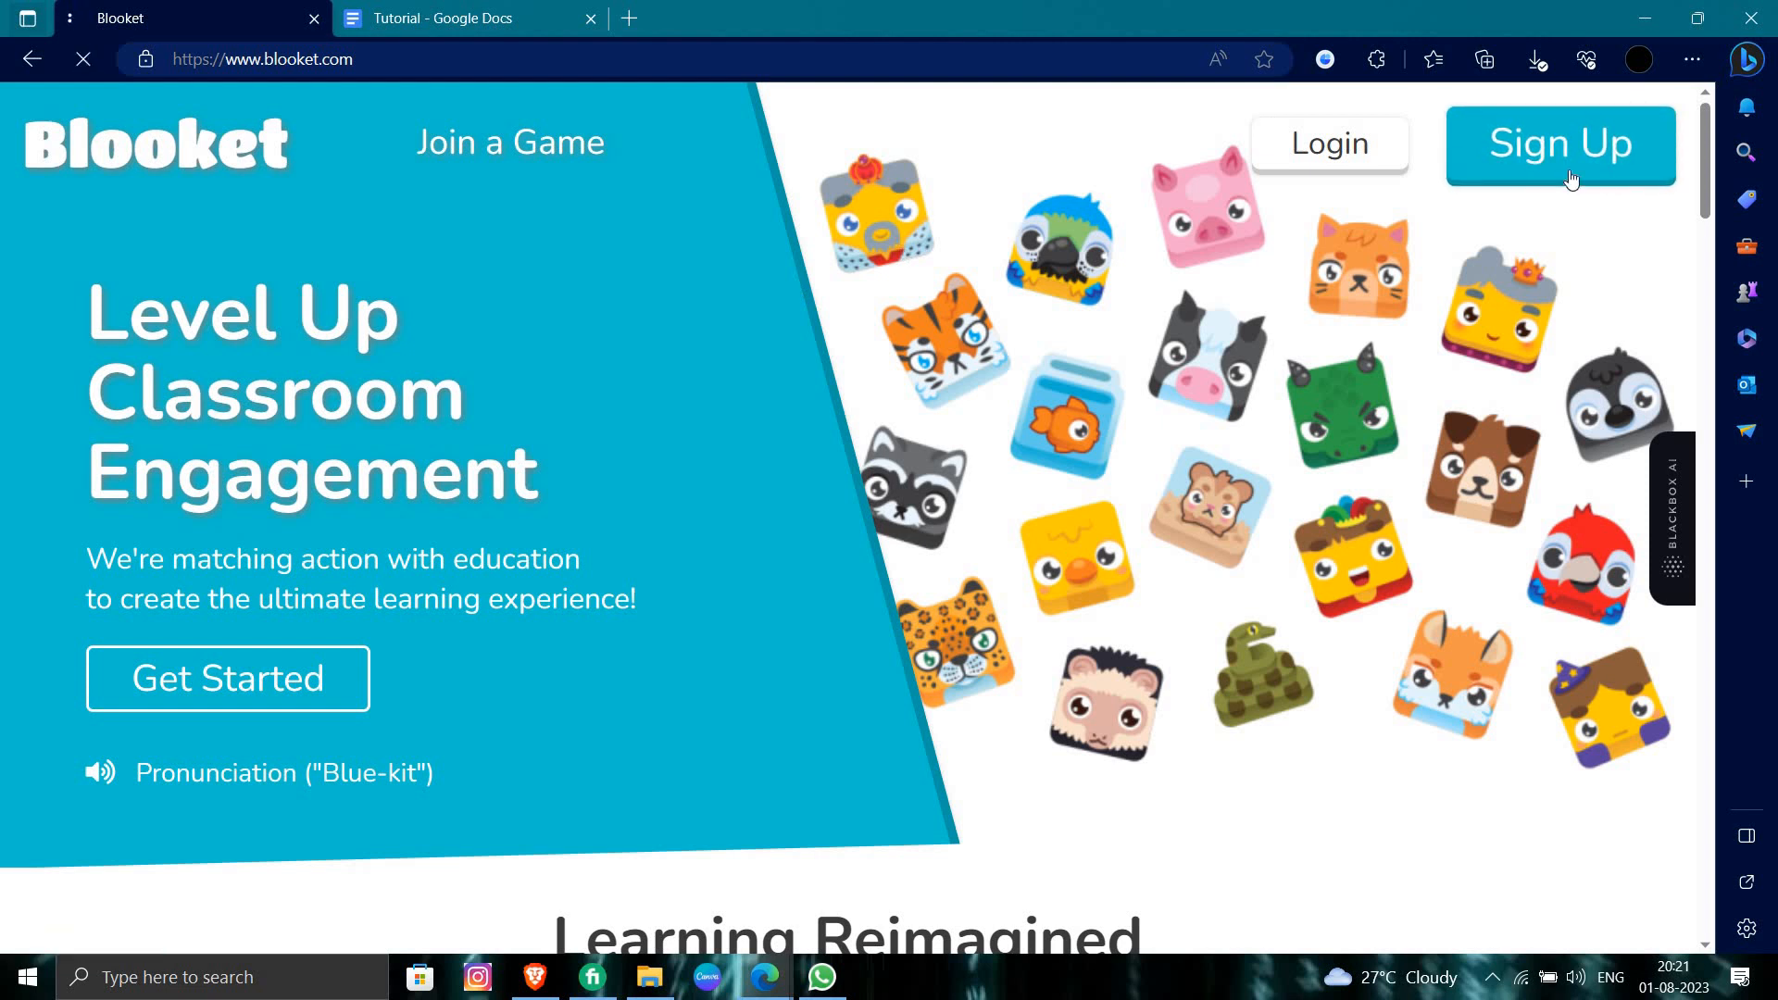
{"action": "left_click", "coordinate": [1558, 145]}
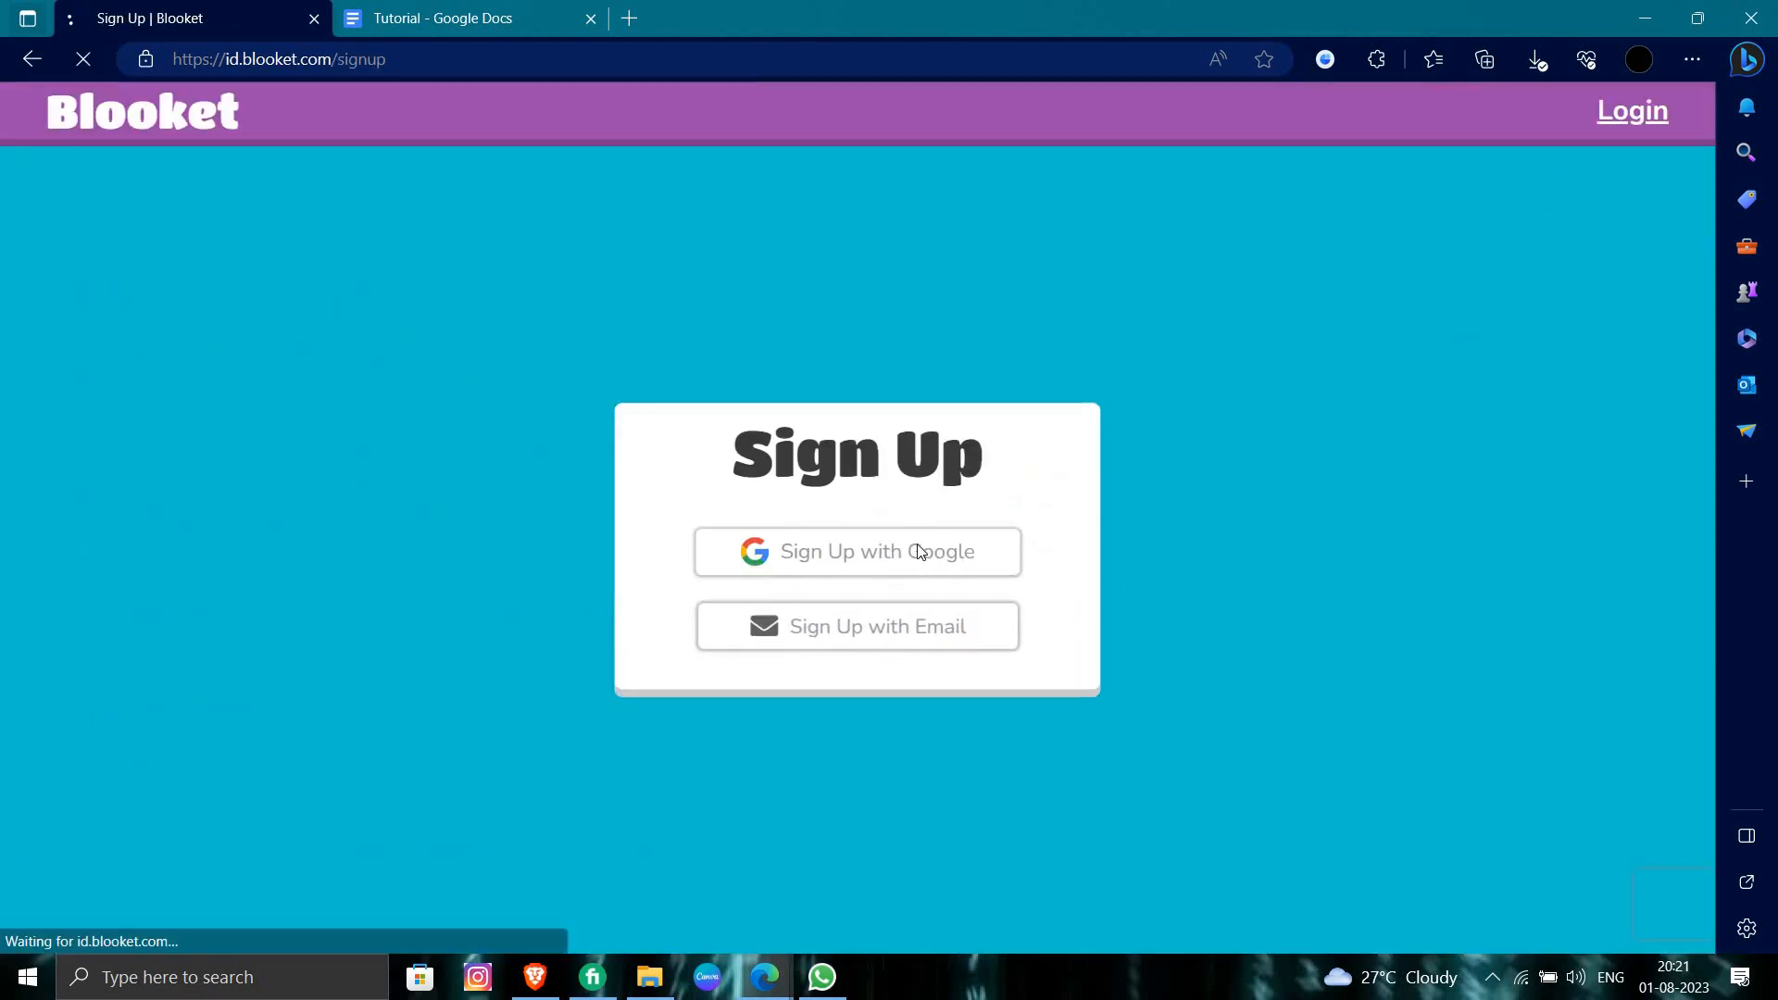
{"action": "left_click", "coordinate": [855, 552]}
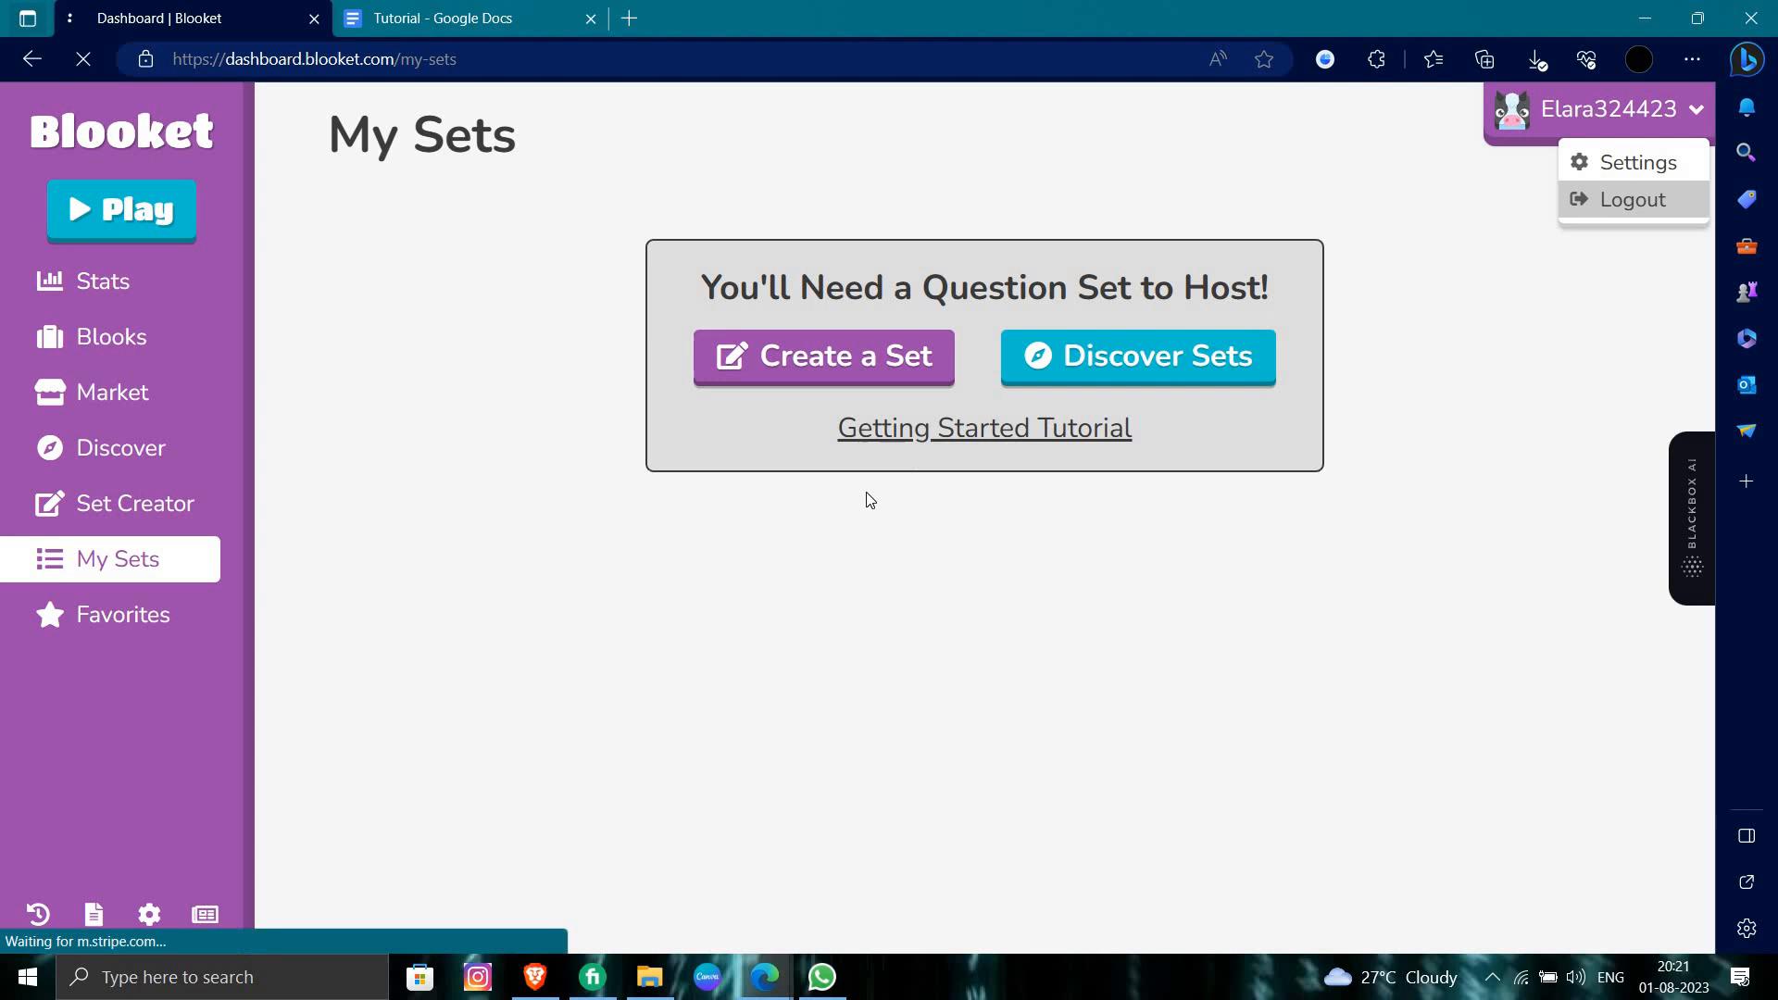
{"action": "left_click", "coordinate": [1630, 200]}
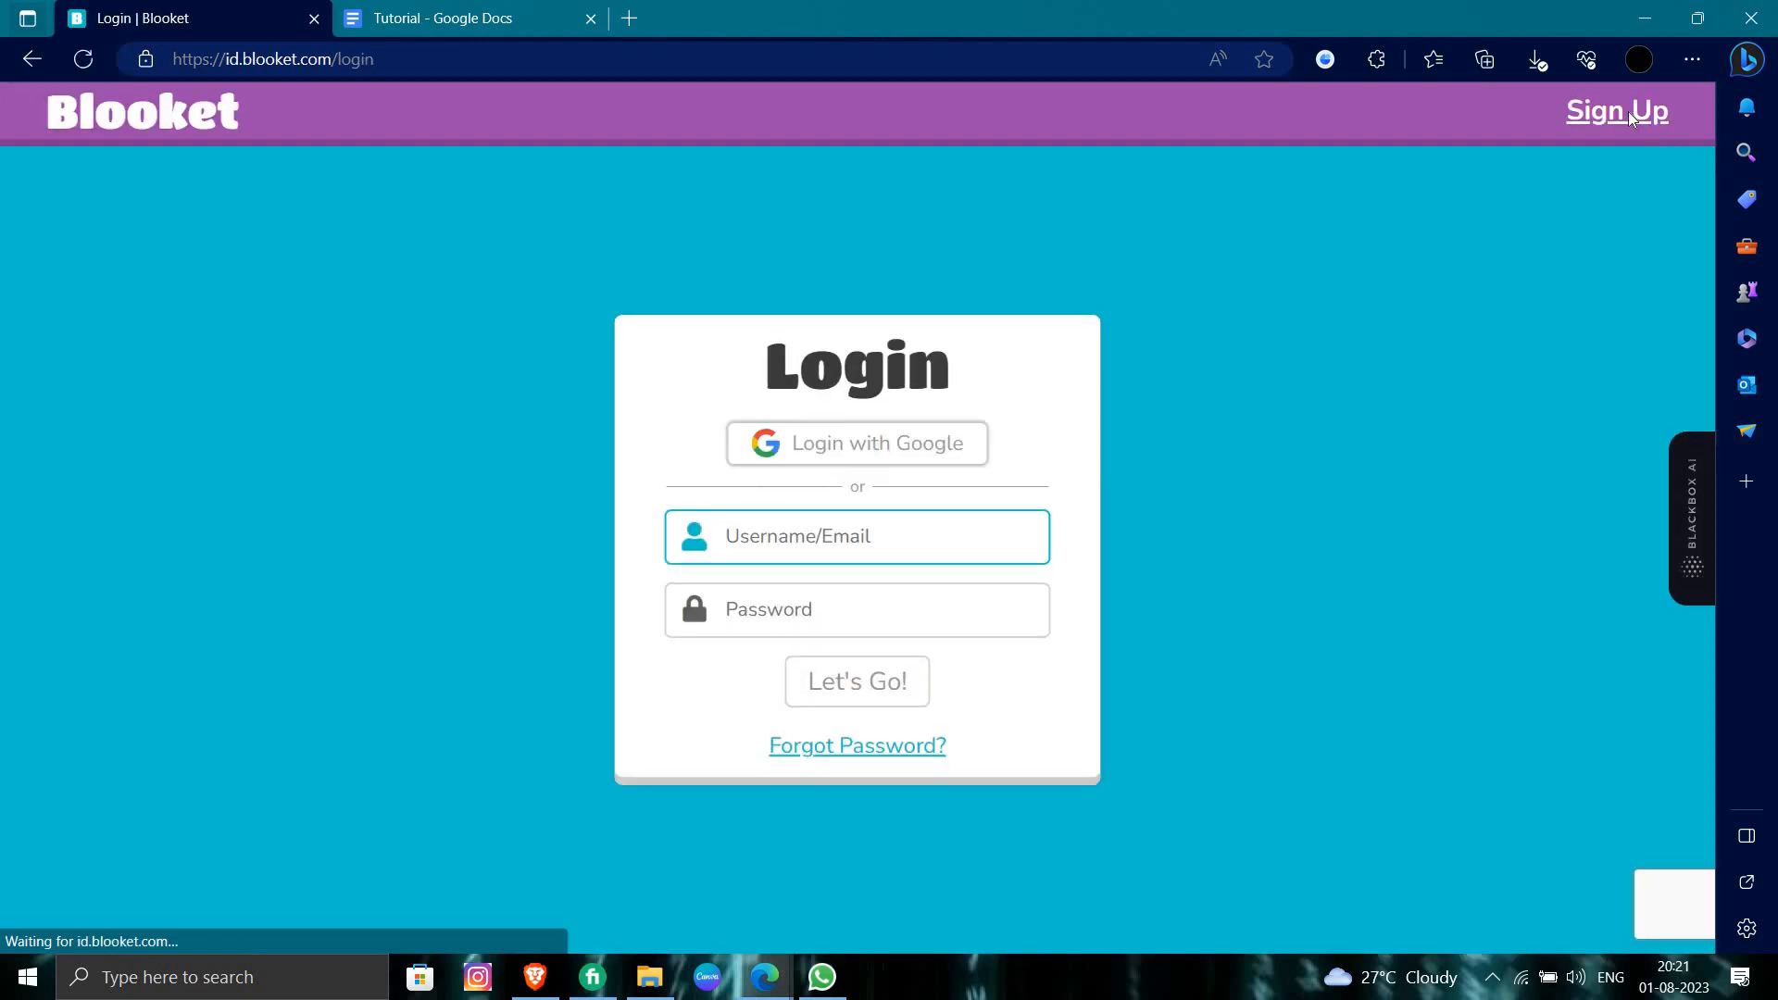
{"action": "left_click", "coordinate": [1615, 110]}
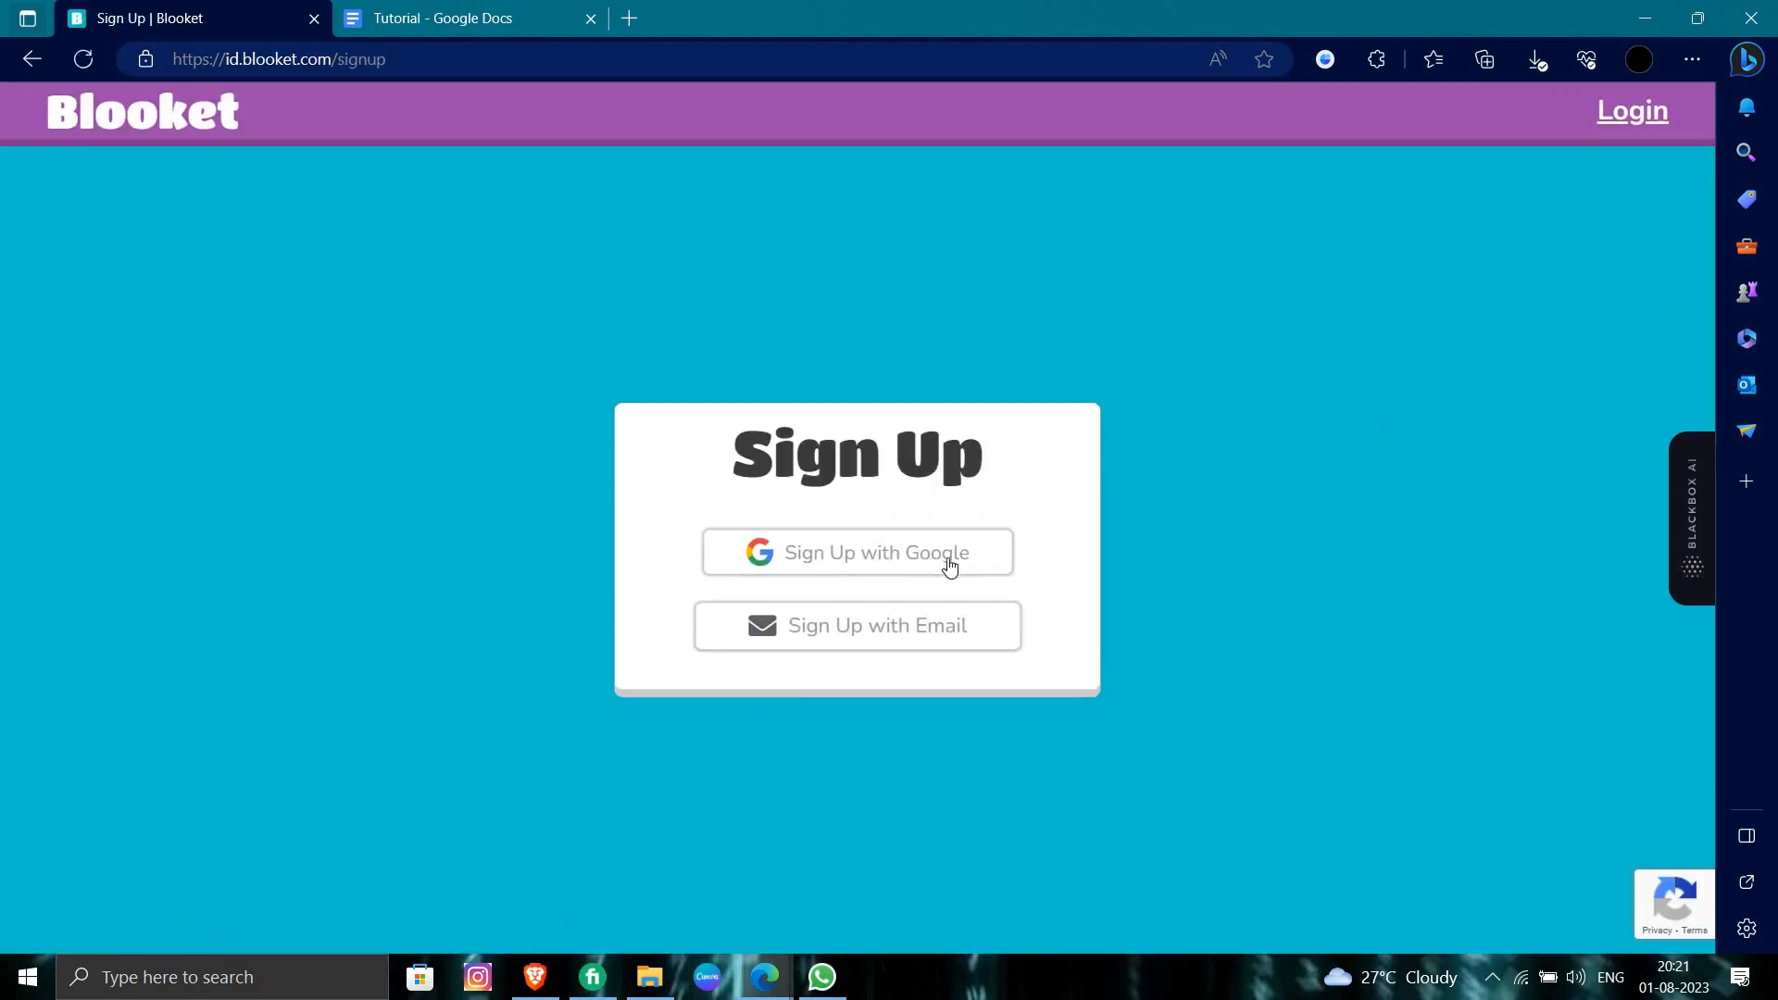
{"action": "mouse_move", "coordinate": [1019, 530]}
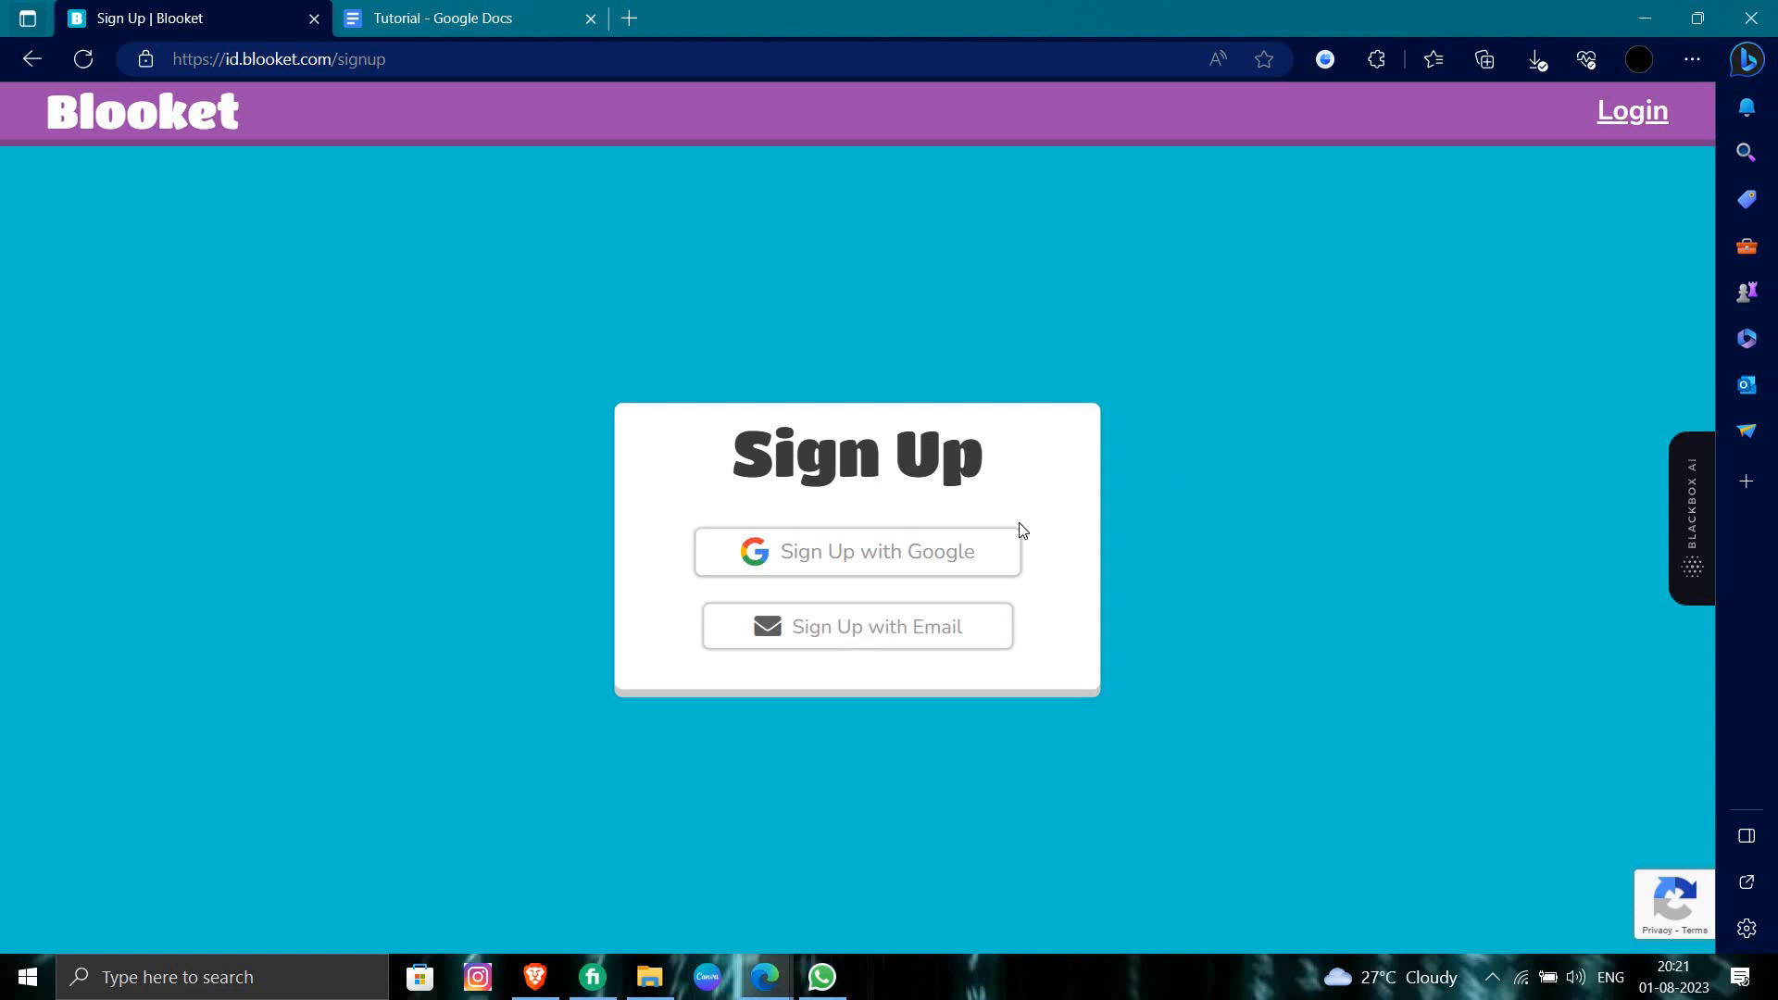
{"action": "left_click", "coordinate": [856, 626]}
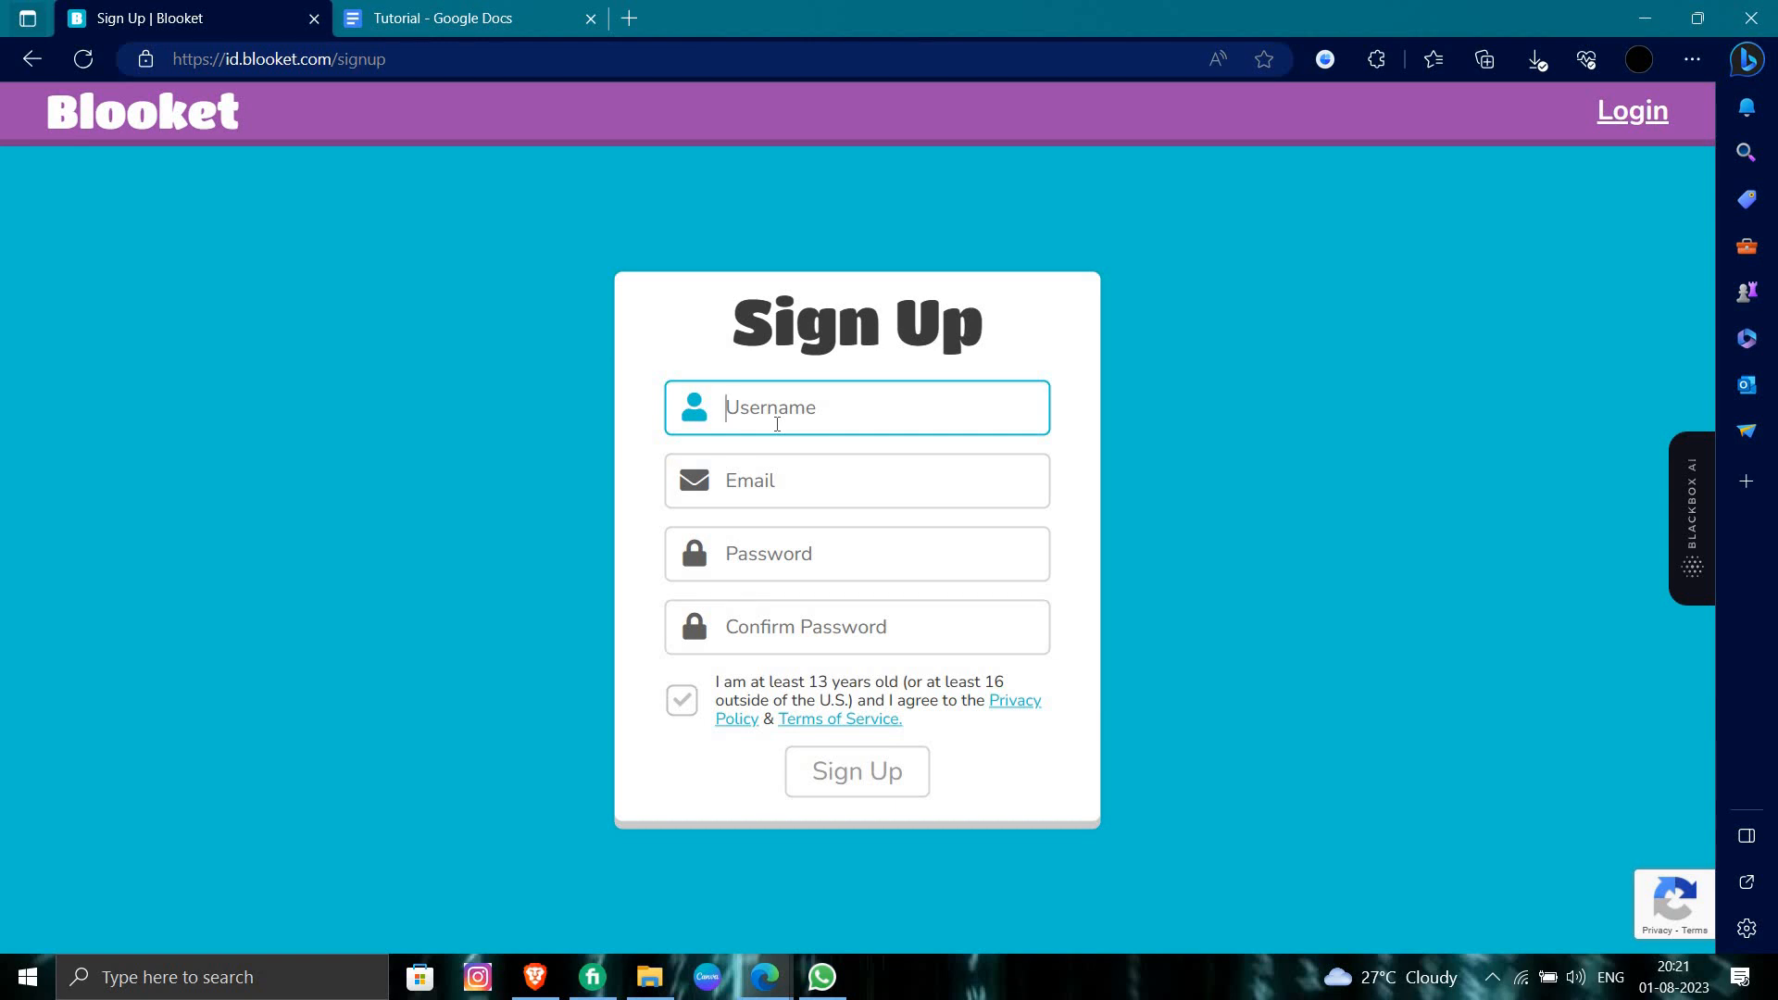
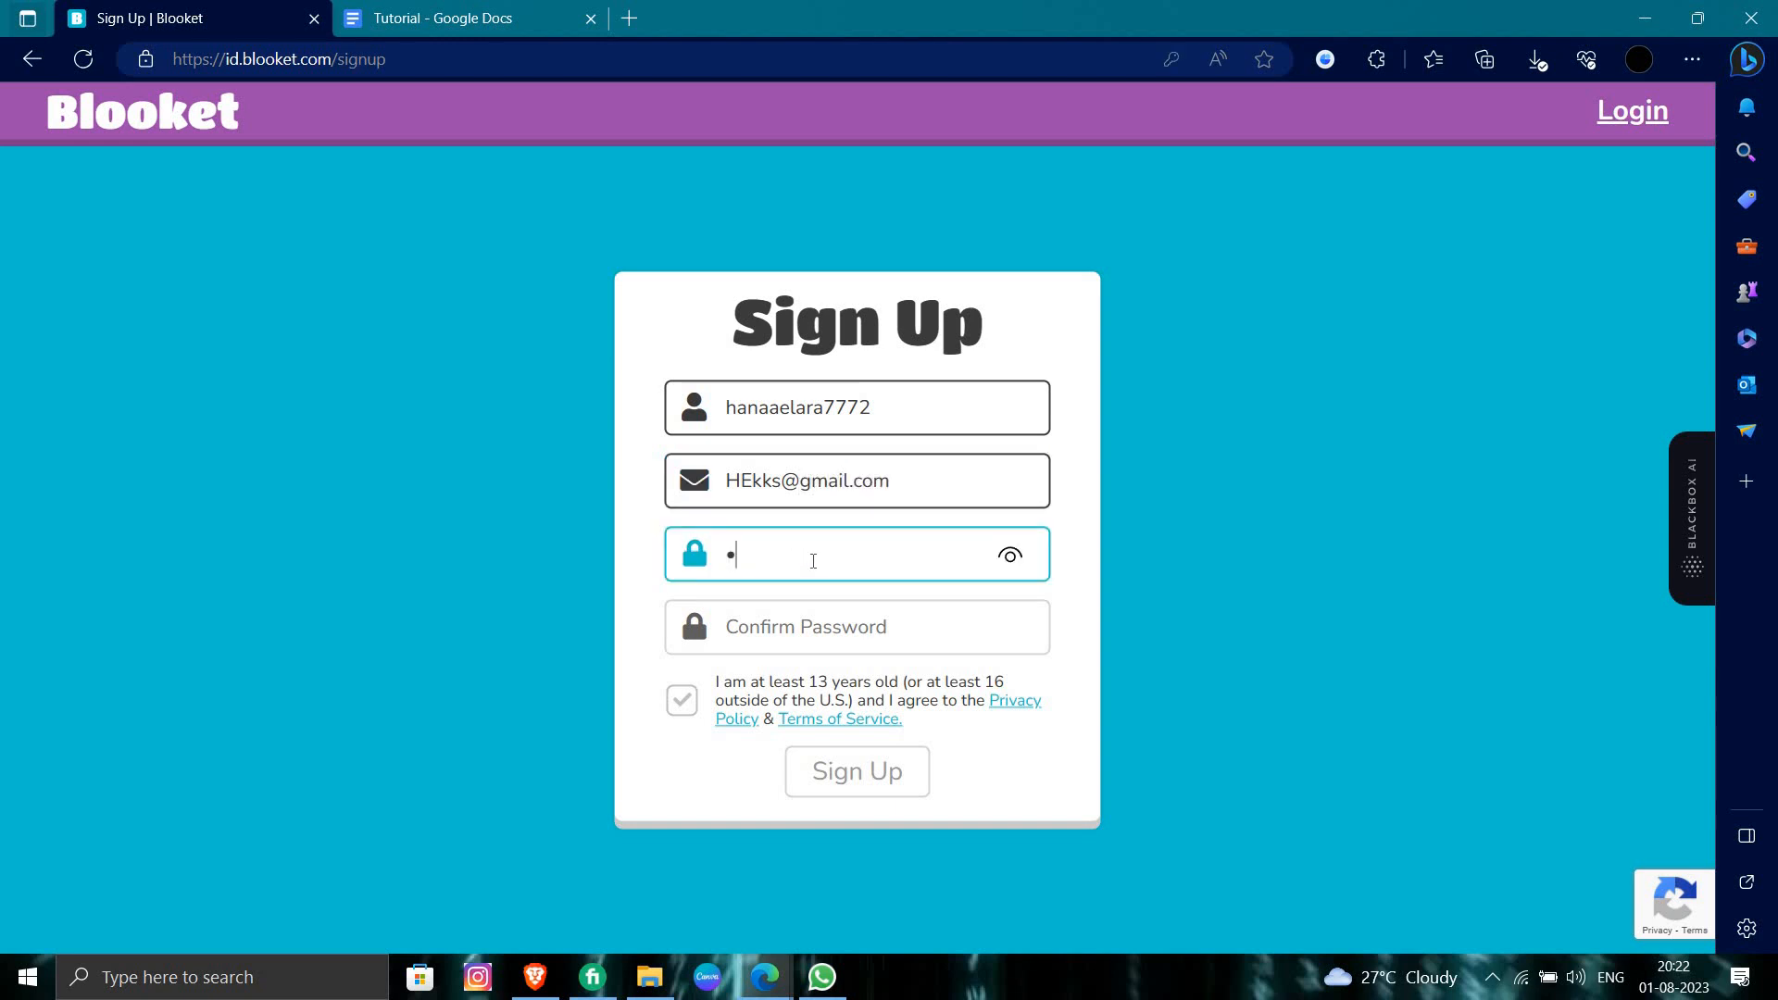
{"action": "type", "text": "password"}
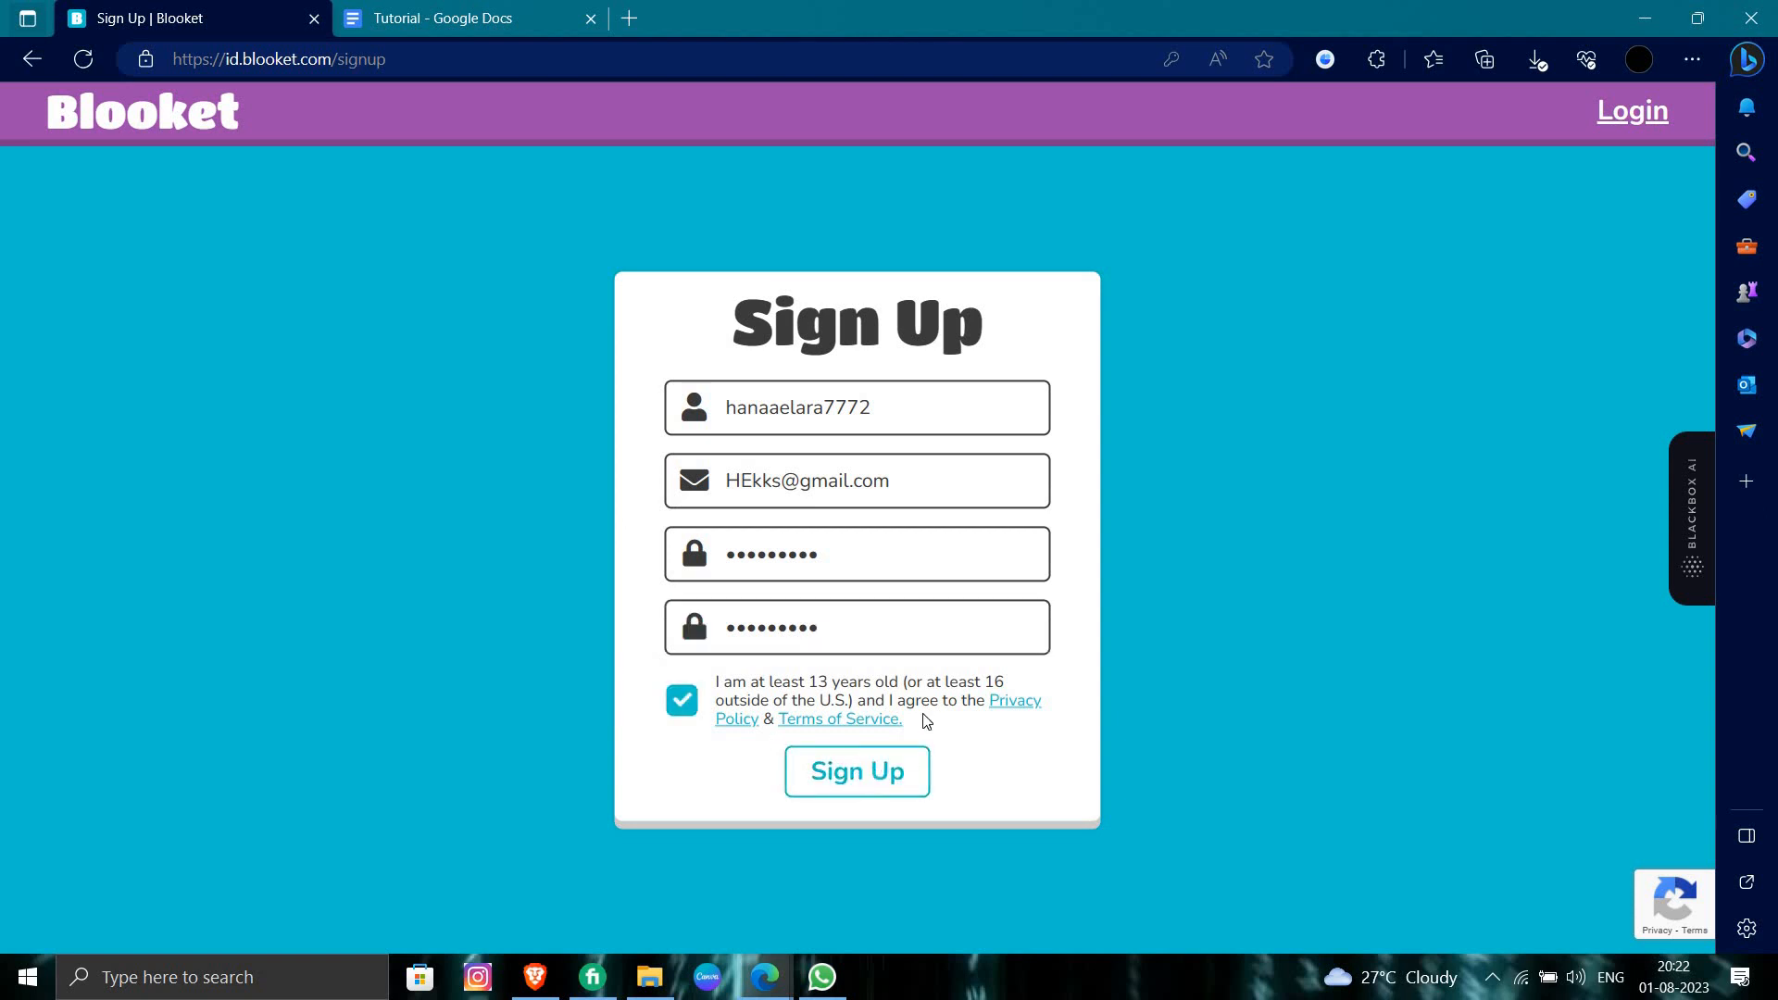
- Submit the sign-up, pick Teacher as the account role, and postpone the welcome tour
{"action": "left_click", "coordinate": [856, 771]}
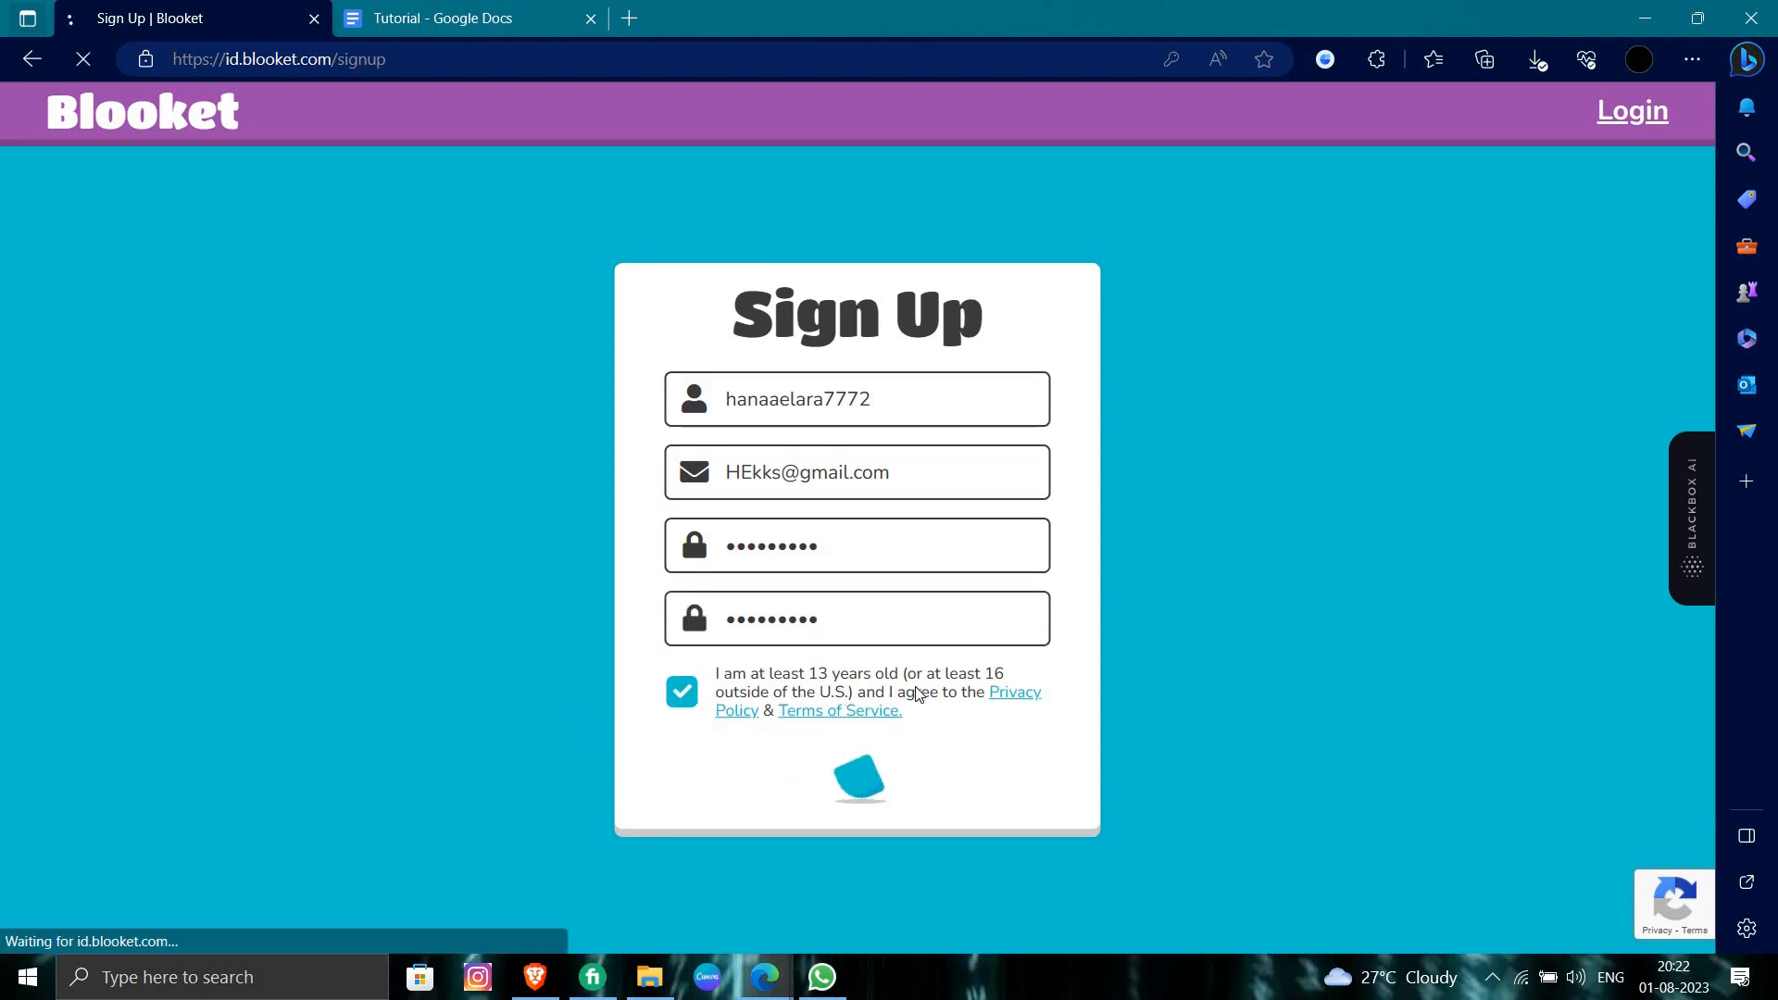
{"action": "left_click", "coordinate": [855, 777]}
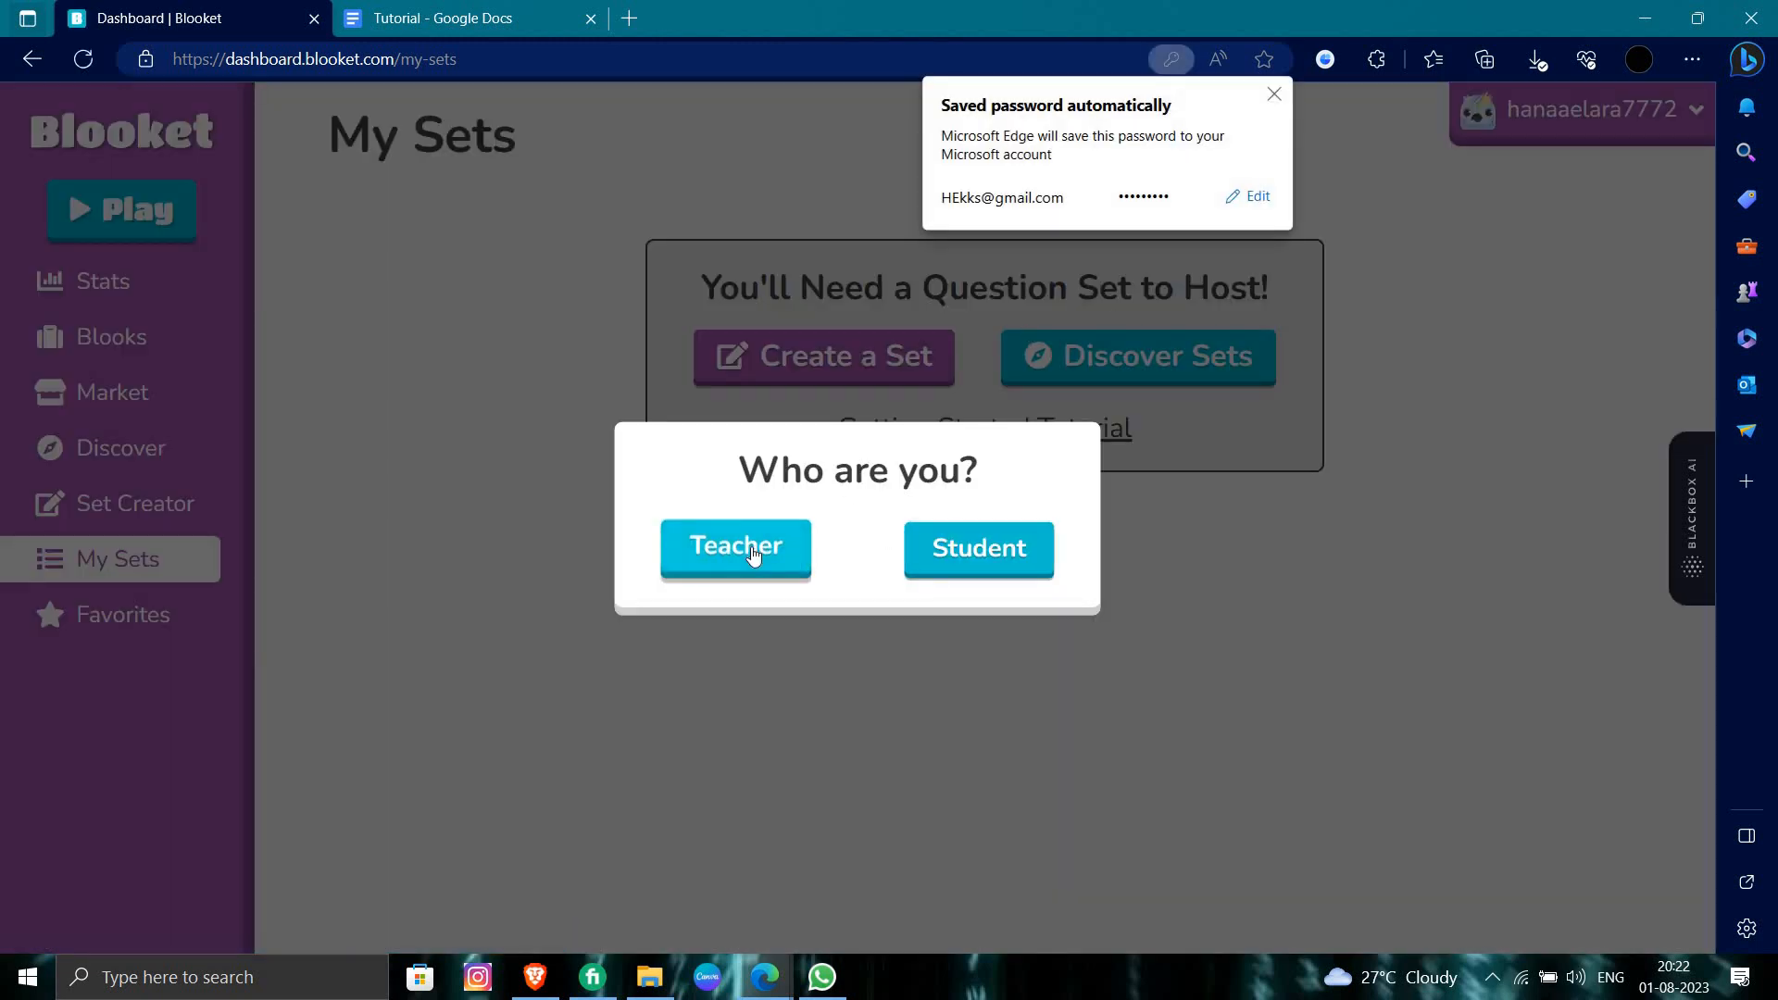
{"action": "left_click", "coordinate": [734, 548]}
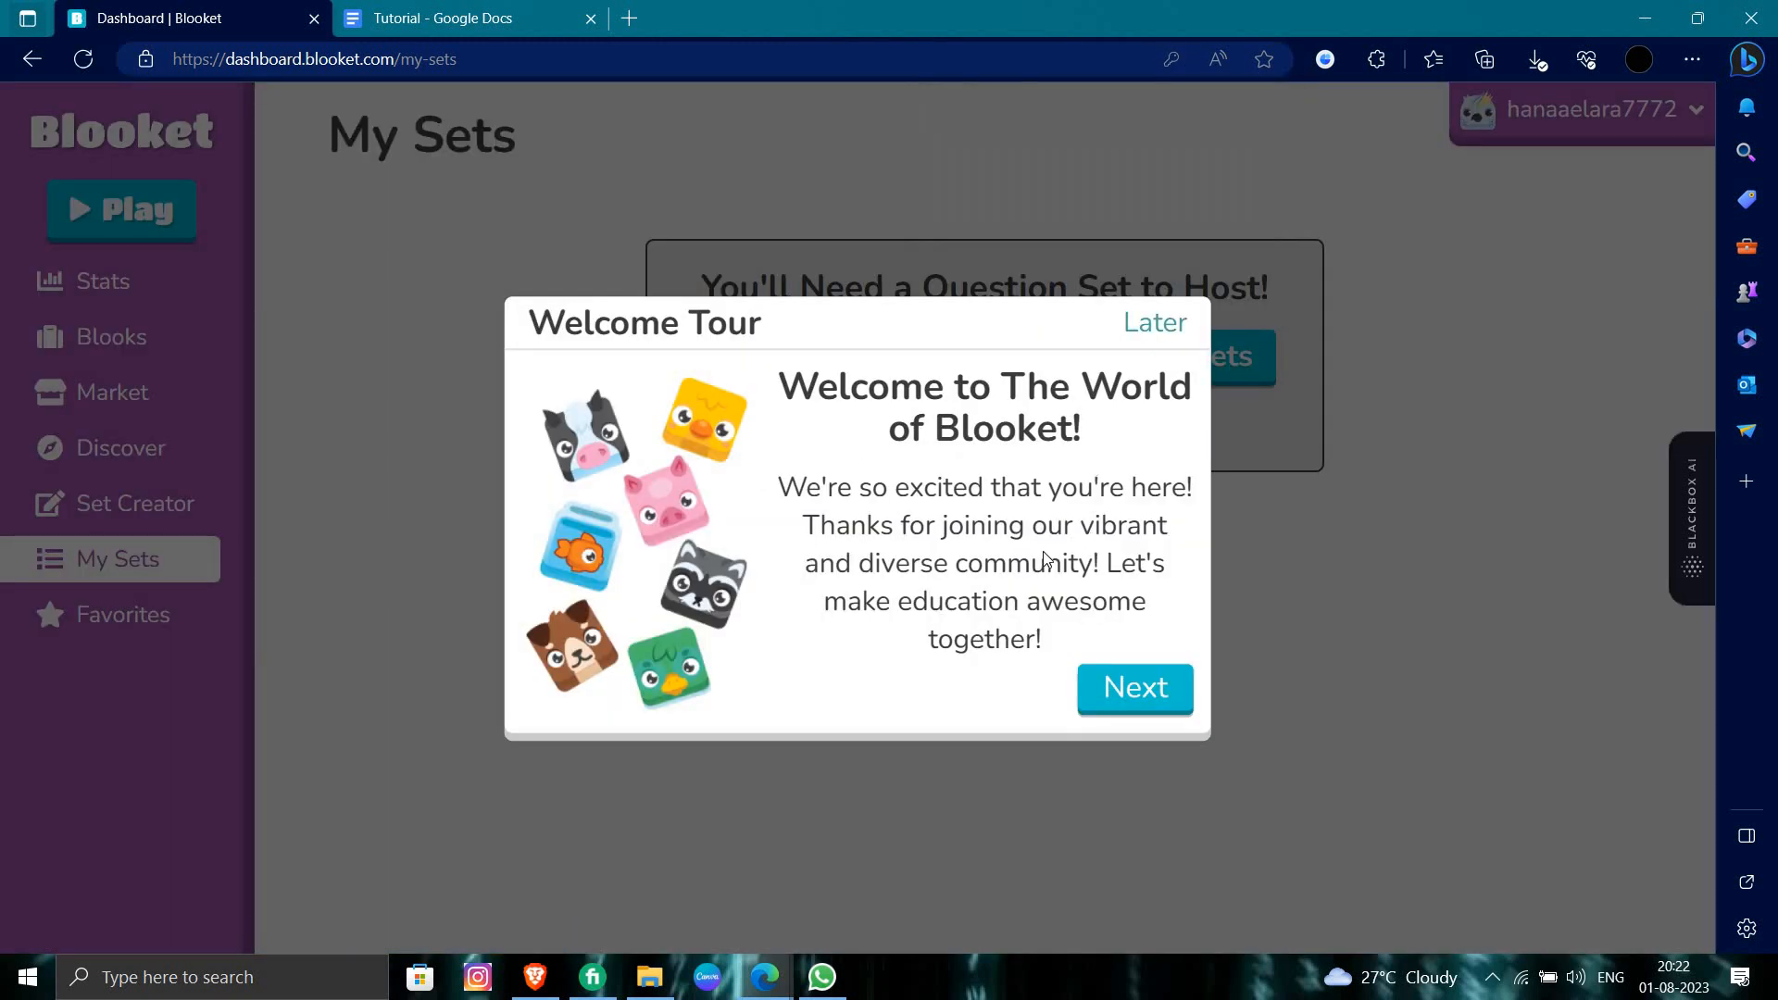
{"action": "left_click", "coordinate": [1151, 323]}
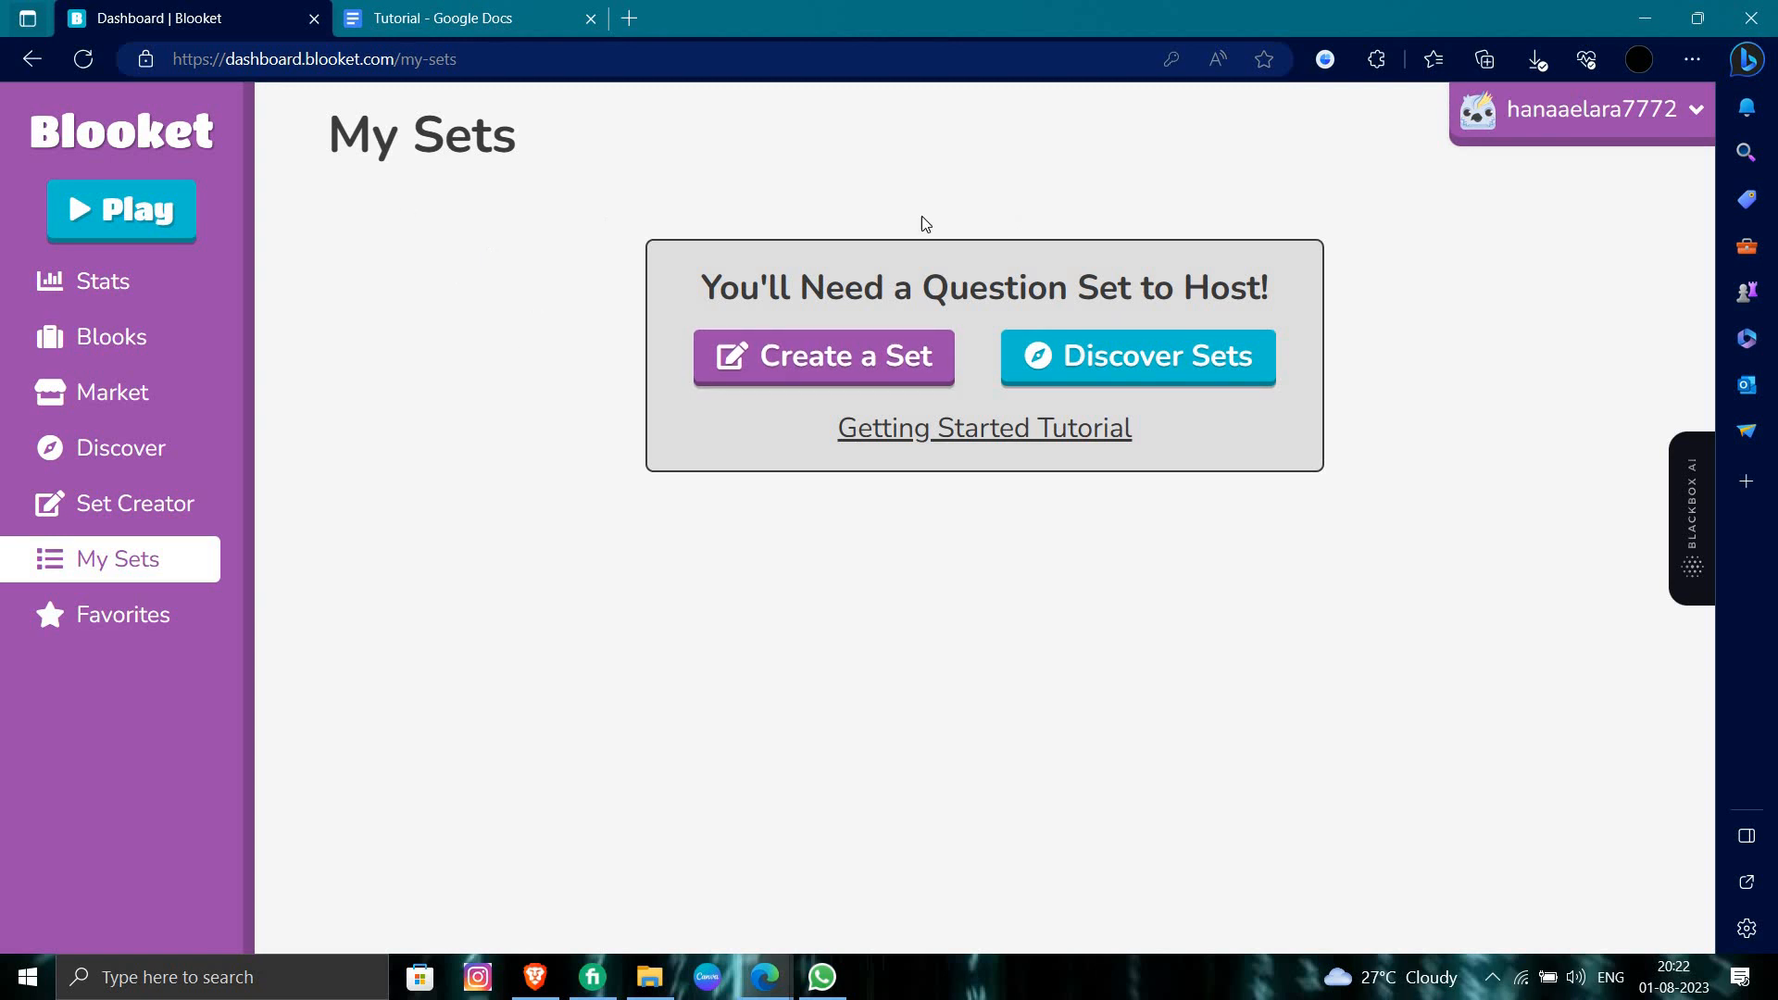
{"action": "mouse_move", "coordinate": [349, 207]}
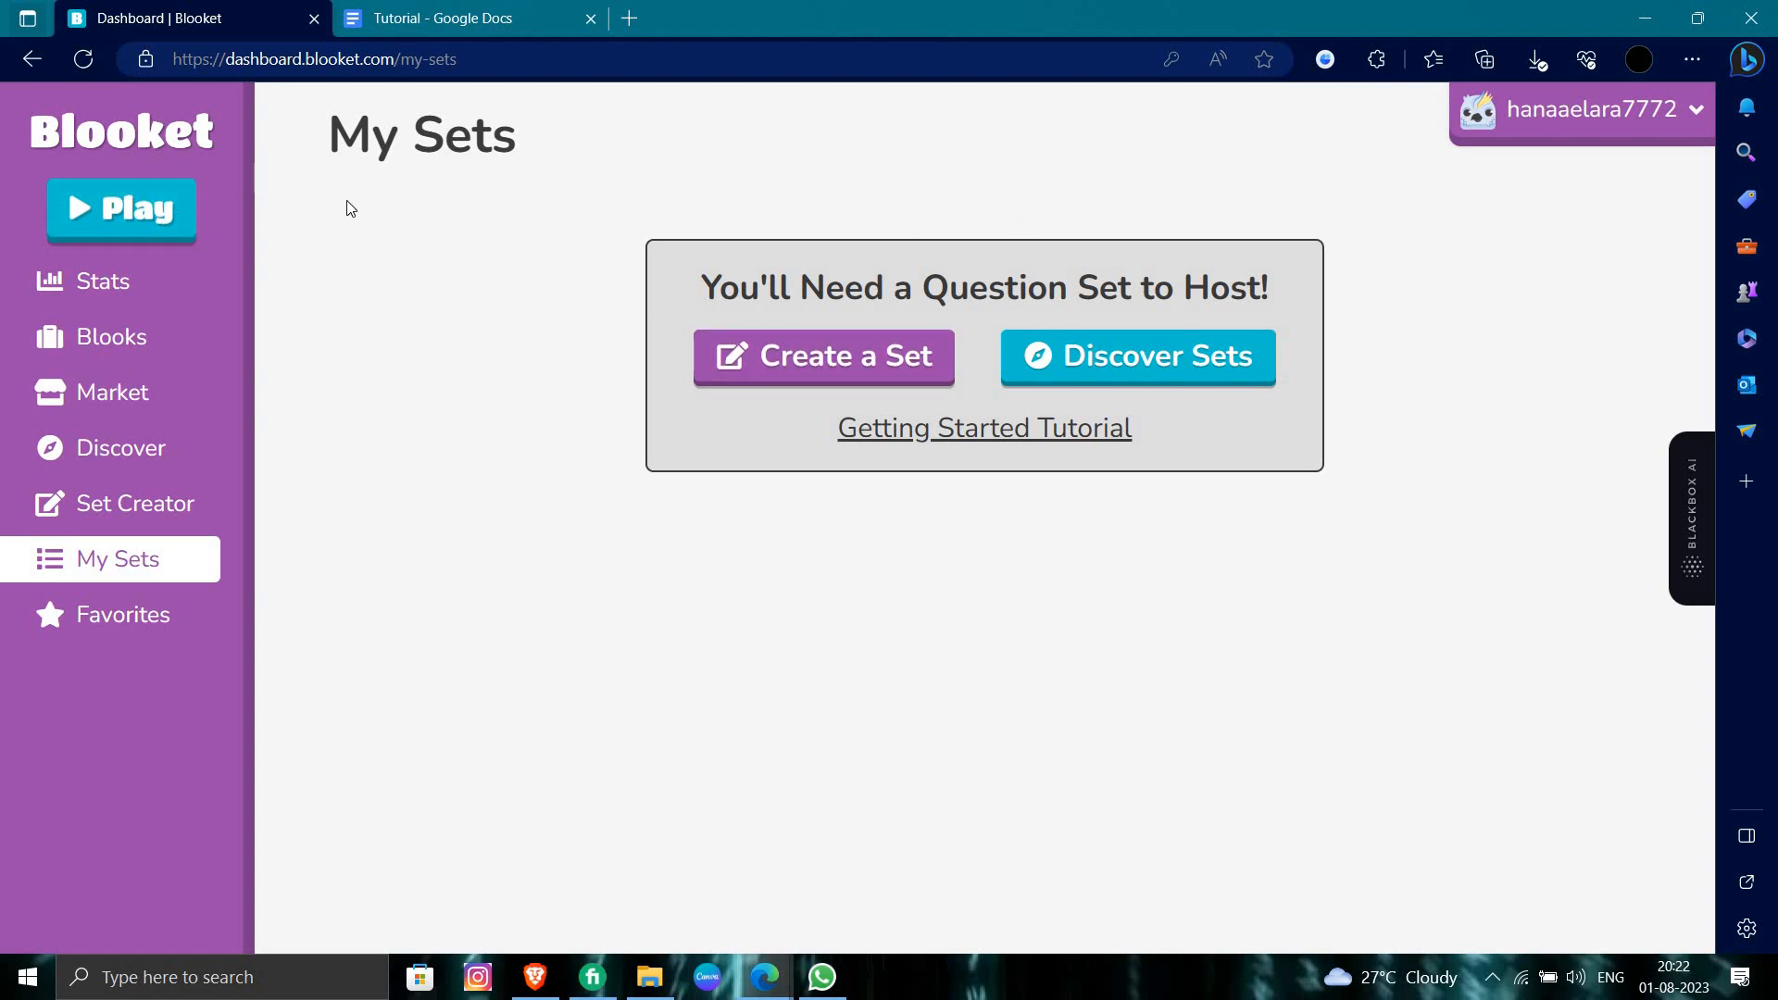
{"action": "mouse_move", "coordinate": [1015, 743]}
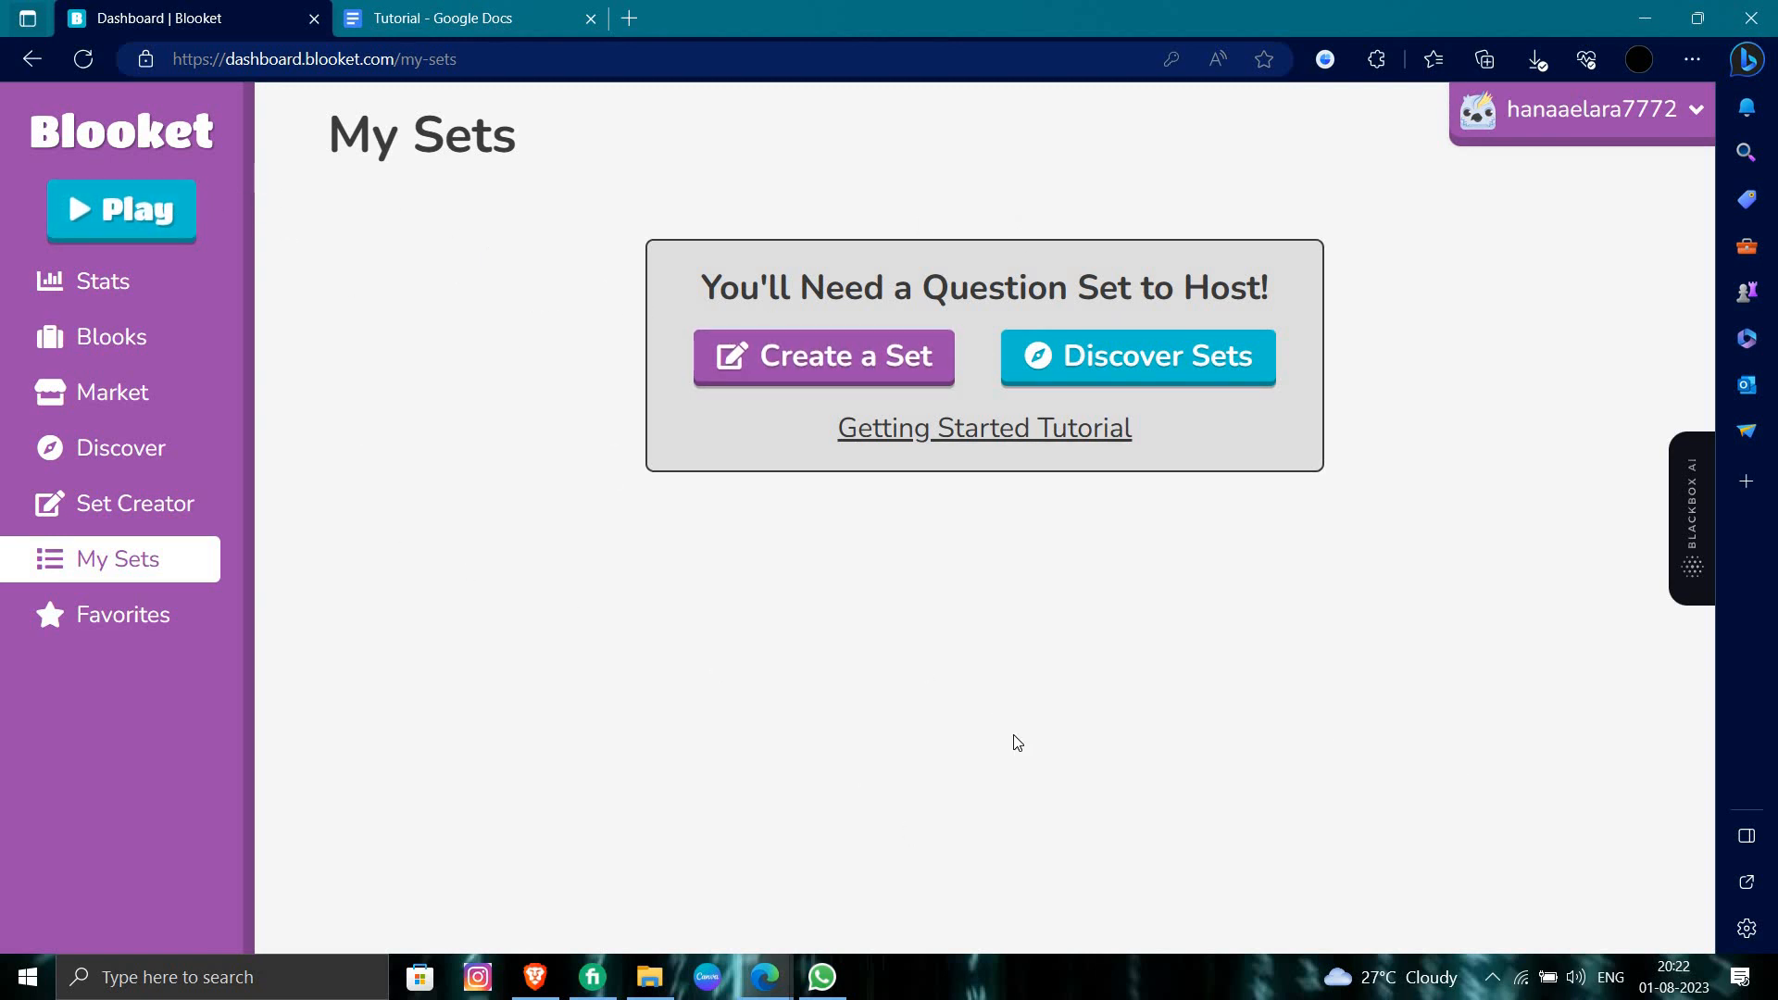